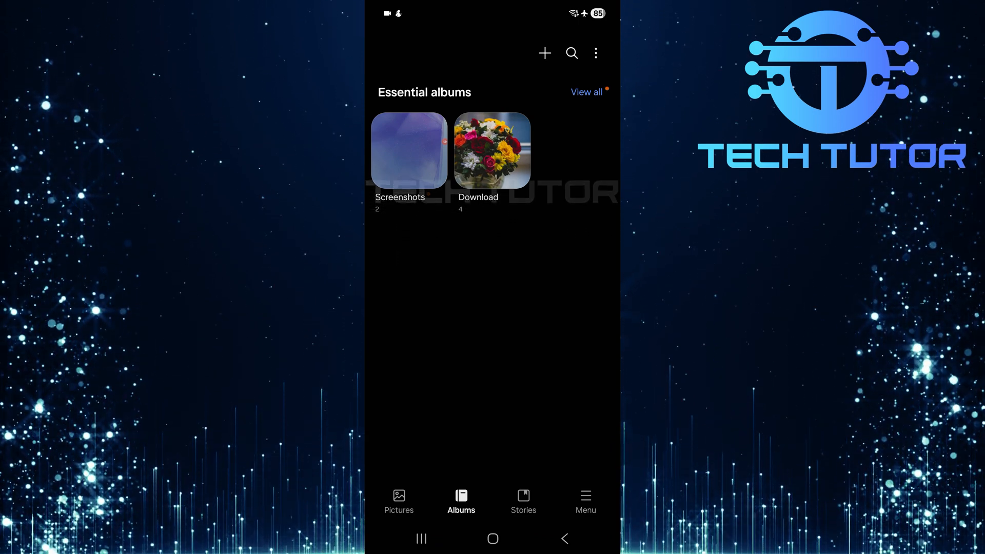
# Open the Download album from Essential albums to view its two images and two videos
pyautogui.click(492, 151)
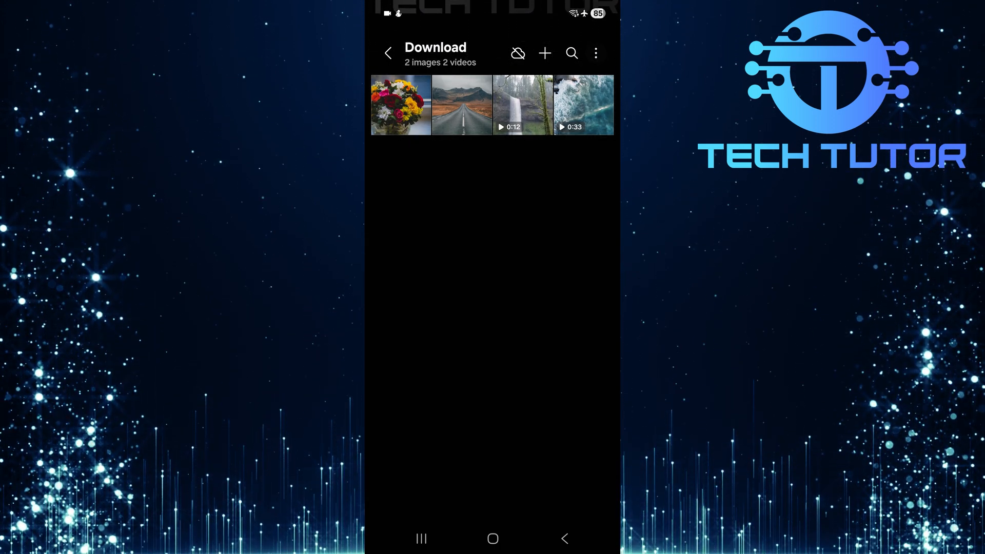
# Enter selection mode in the Download album via the album options menu
pyautogui.click(595, 53)
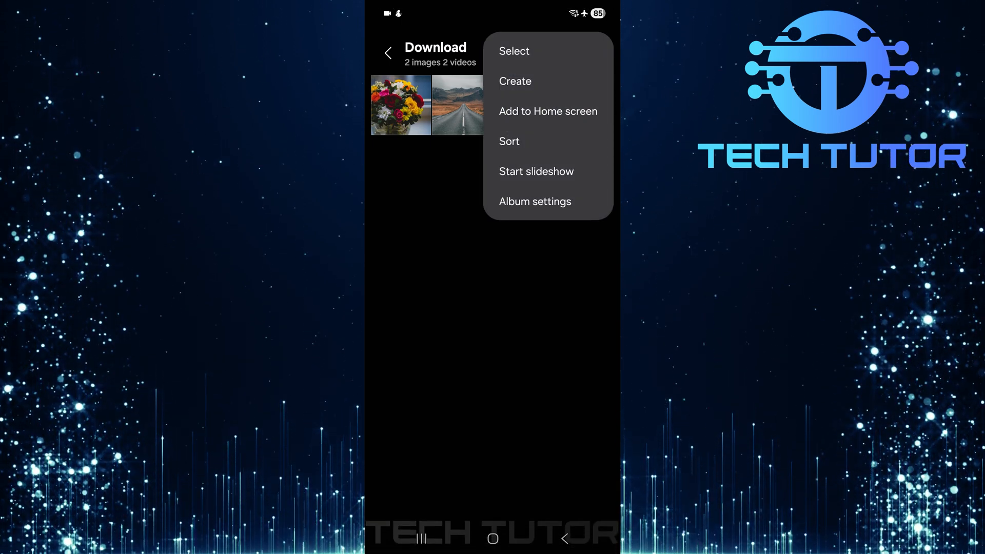
pyautogui.click(514, 50)
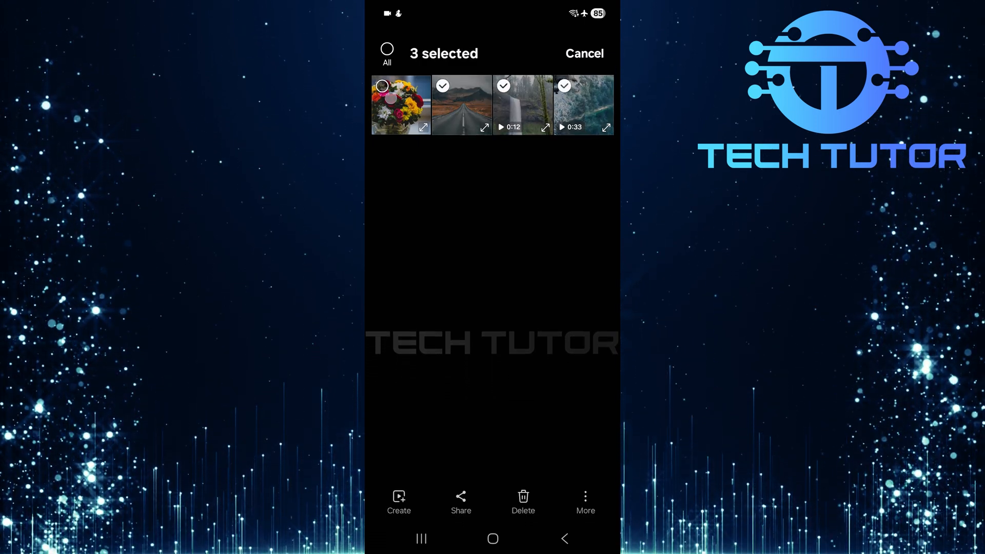
# Select all four Download items and move them to Secure Folder
pyautogui.click(401, 104)
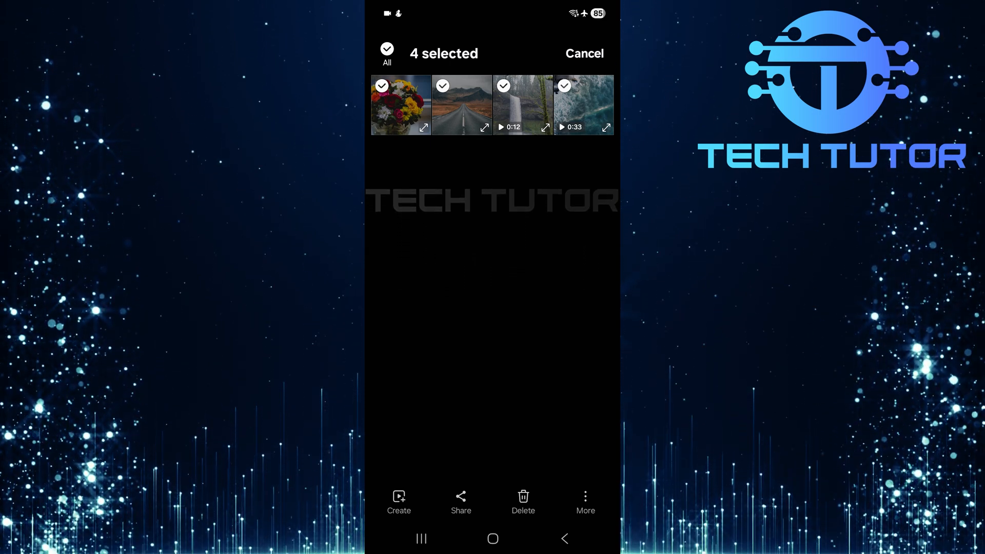
pyautogui.click(584, 503)
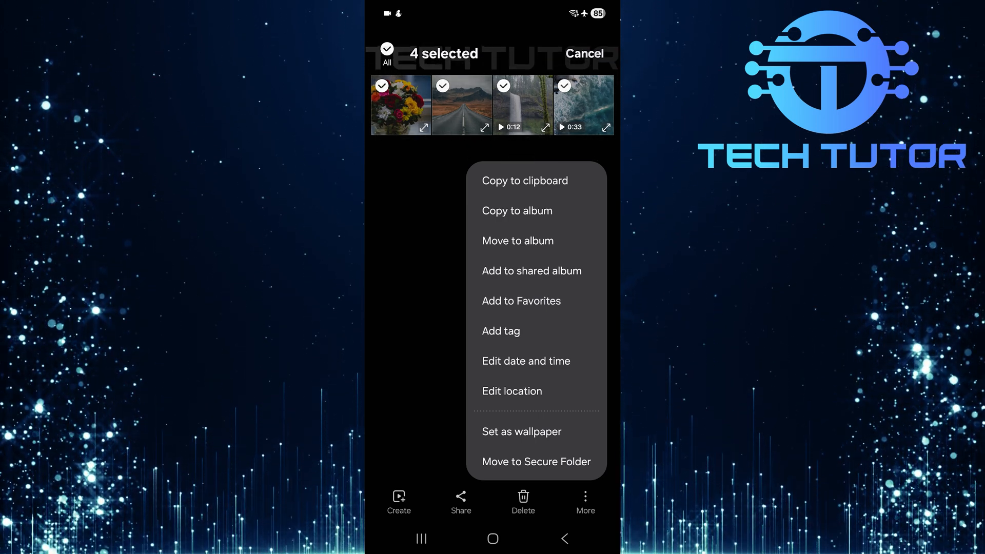
pyautogui.click(536, 462)
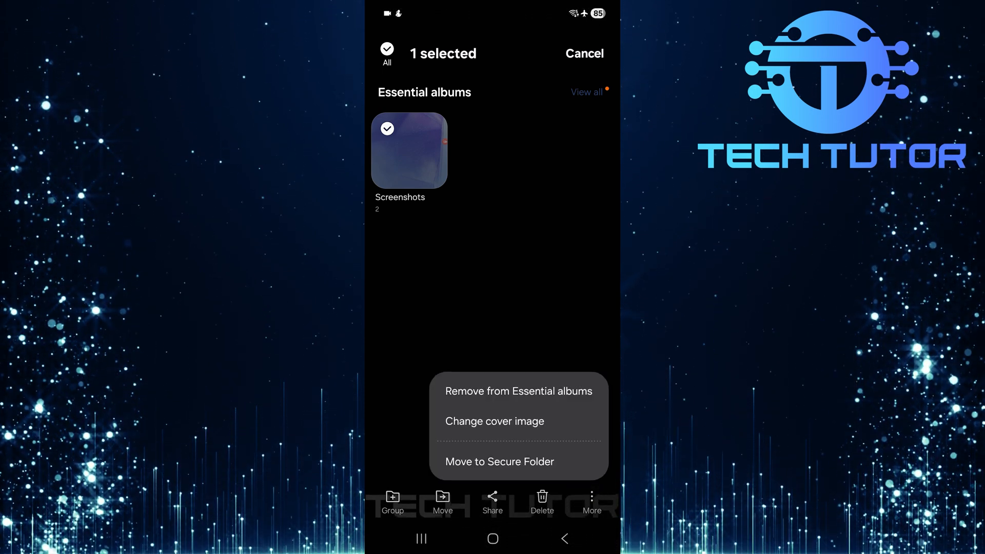
# Move the Screenshots album to Secure Folder, leaving Essential albums empty
pyautogui.click(584, 54)
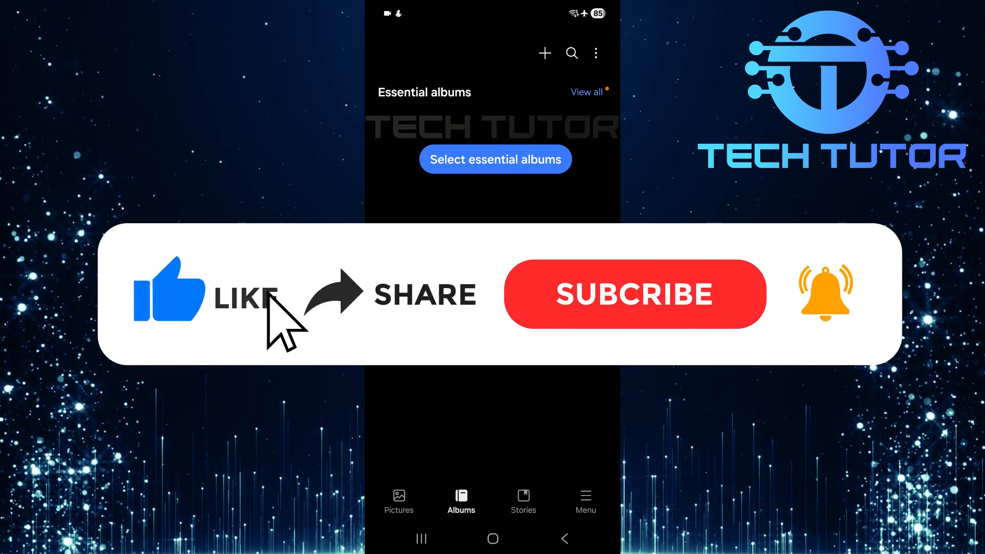
pyautogui.click(635, 294)
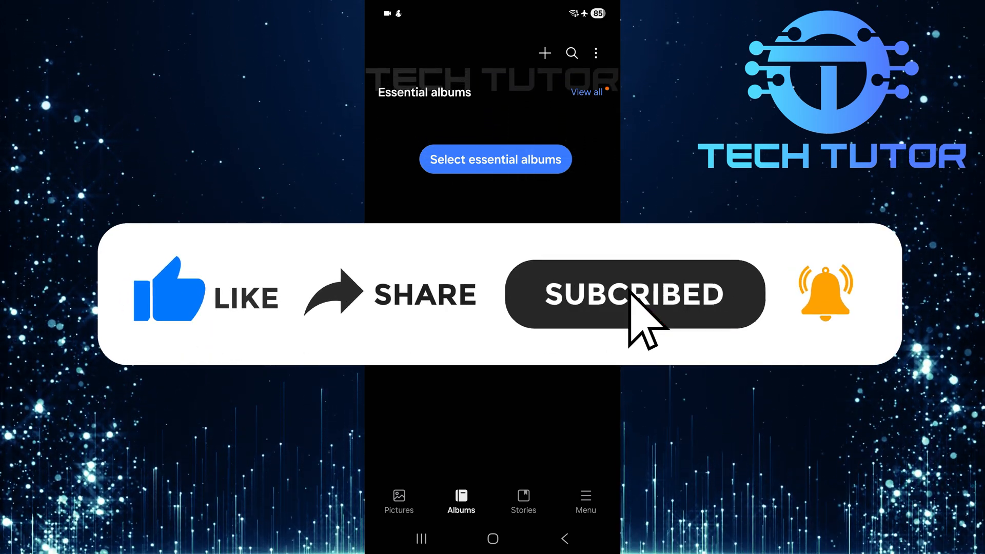